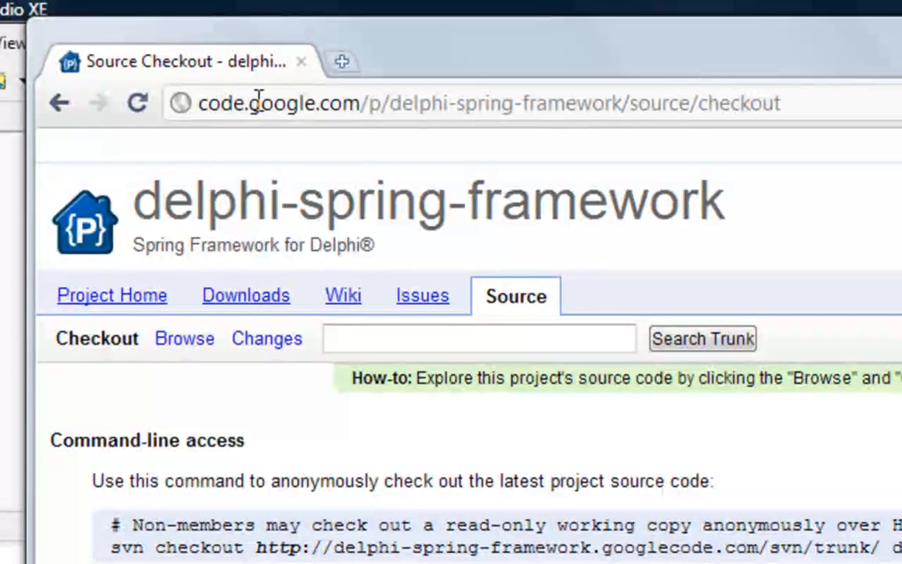
pyautogui.moveTo(406, 147)
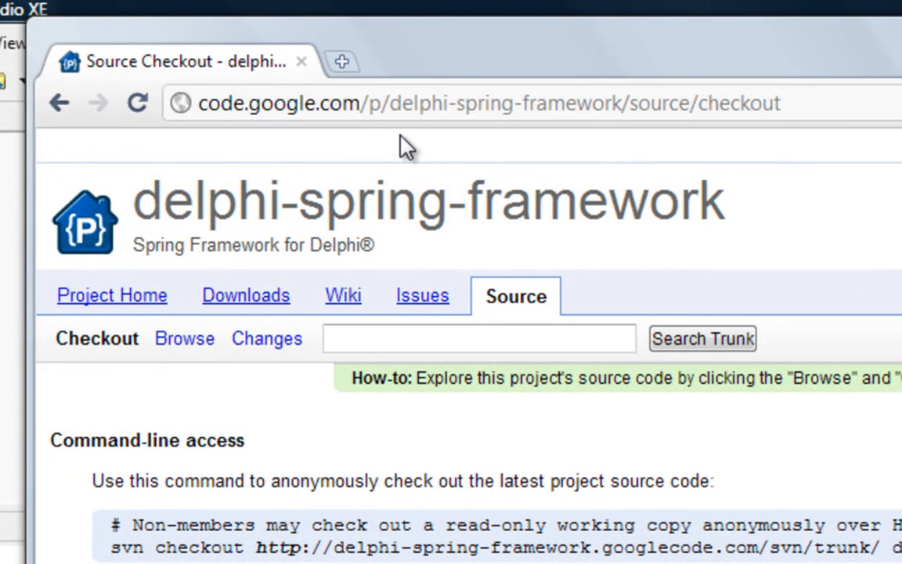
# Scroll the Source > Checkout page to the anonymous svn trunk URL.
pyautogui.scroll(-3)
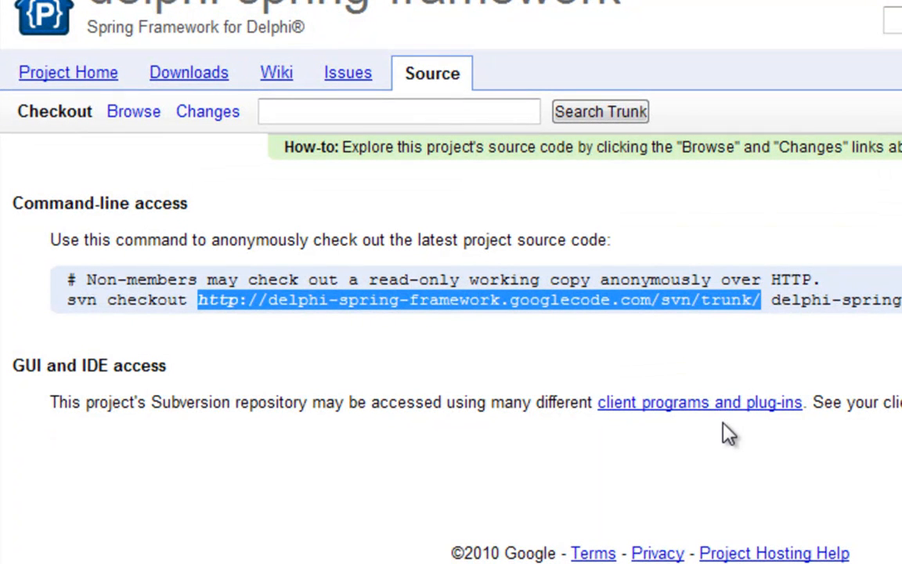
pyautogui.moveTo(676, 358)
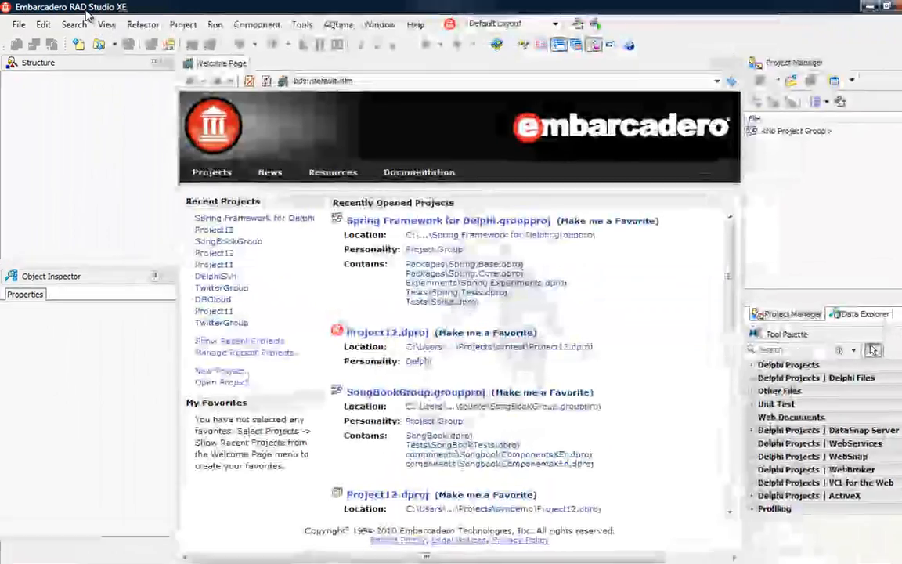
pyautogui.click(19, 24)
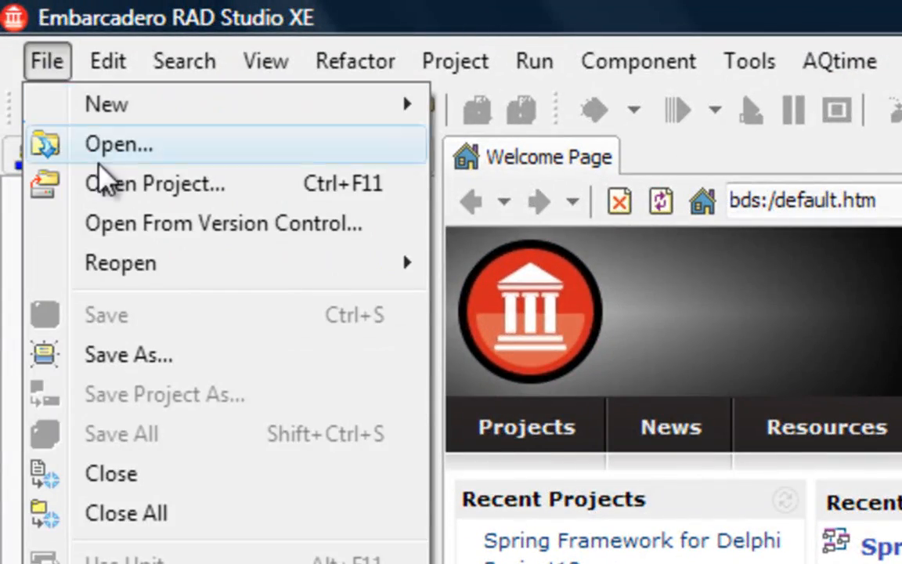
pyautogui.moveTo(117, 205)
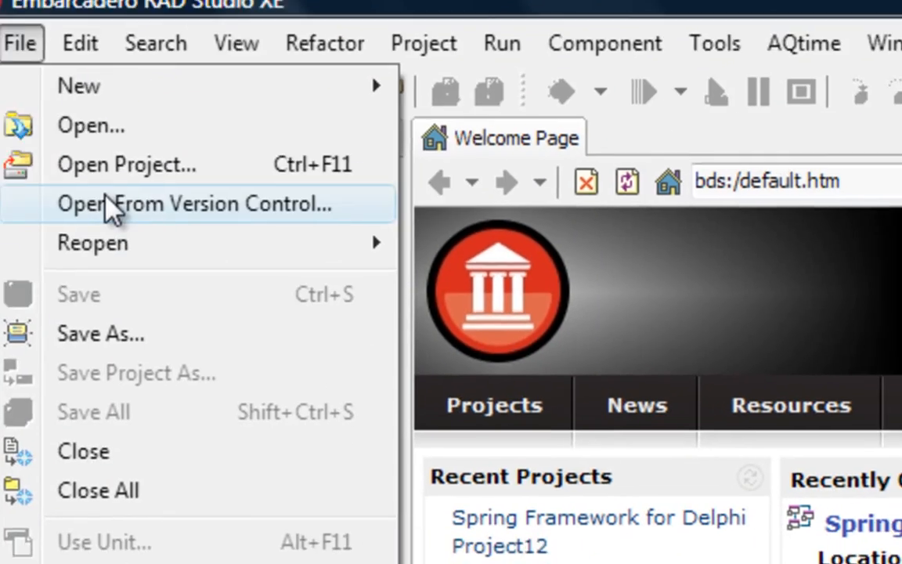
pyautogui.click(192, 204)
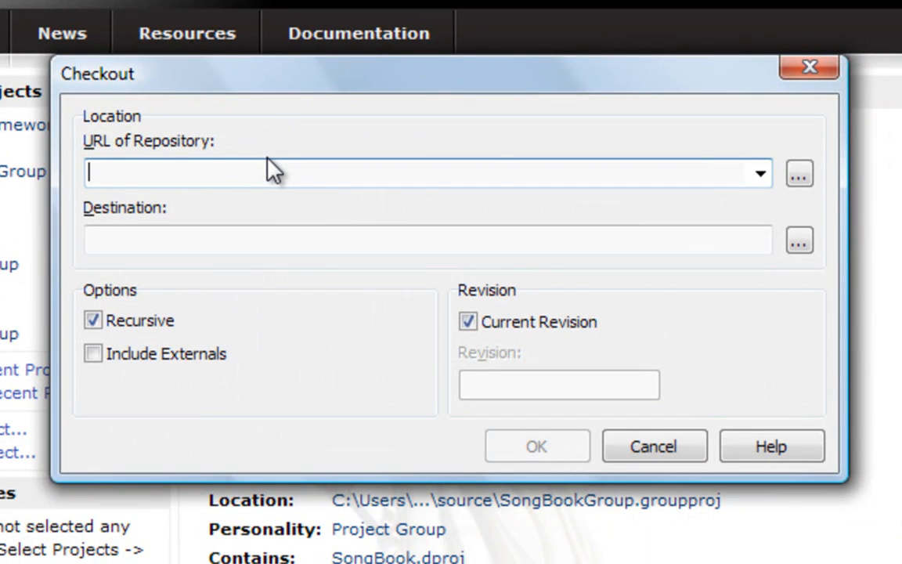
pyautogui.write('http://delphi-spring-framework.googlecode.com/svn/trunk/')
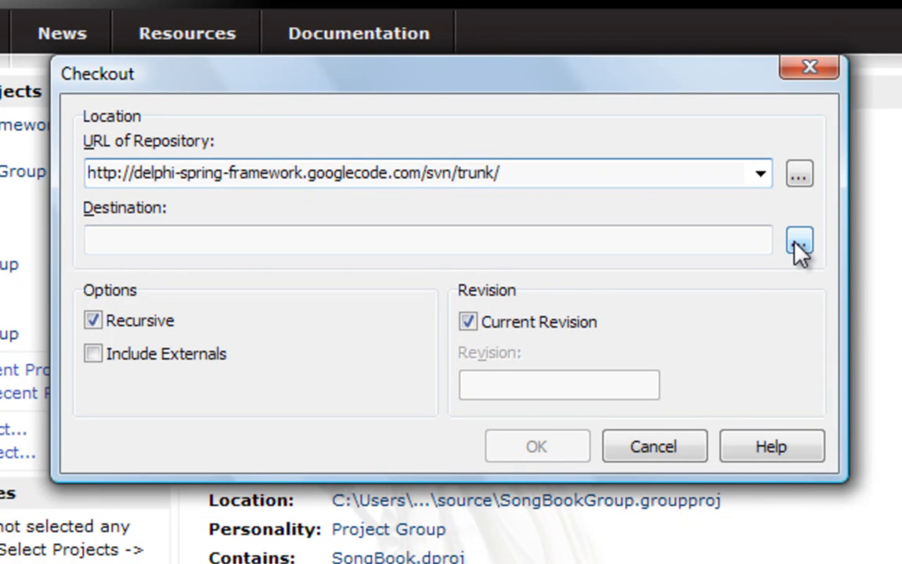
# Set the checkout destination to the delphispringtest folder under RAD Studio Projects.
pyautogui.click(799, 239)
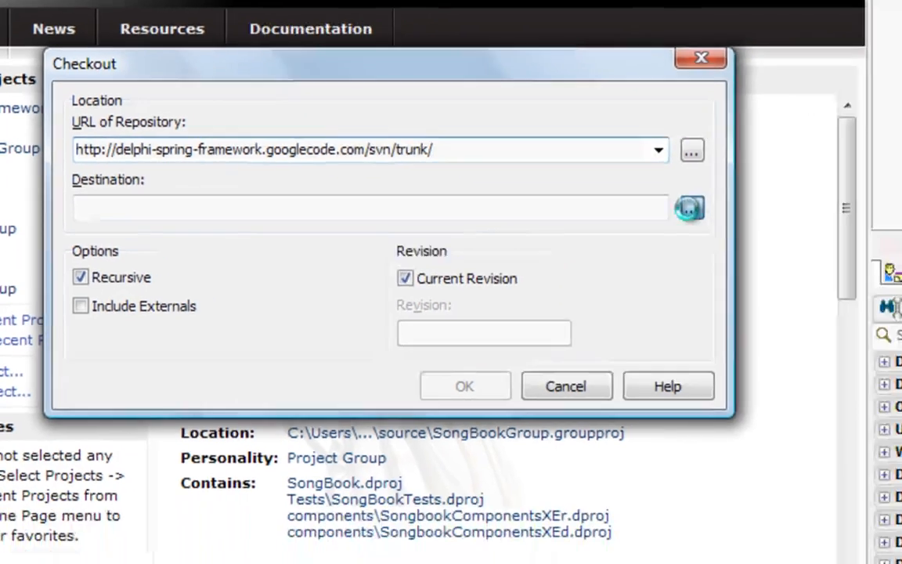
pyautogui.click(690, 207)
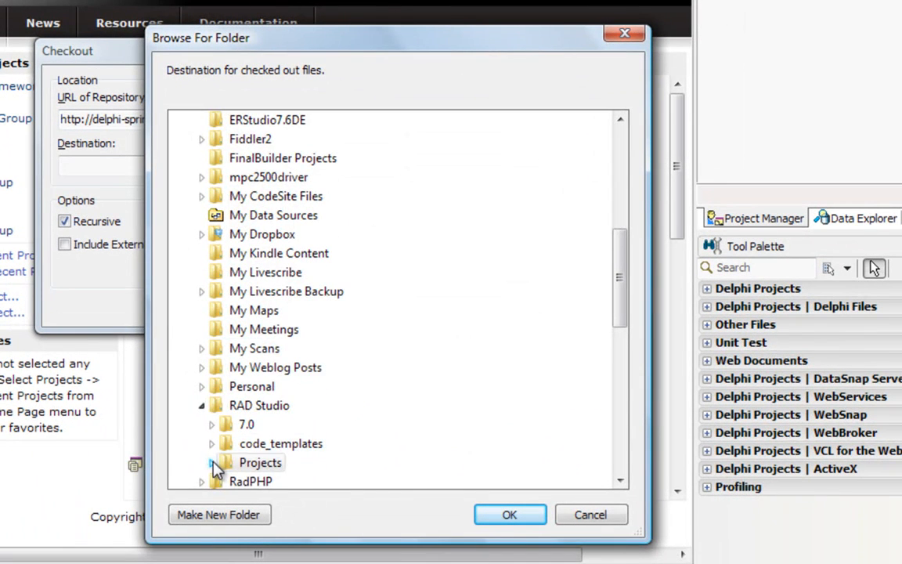
pyautogui.click(211, 462)
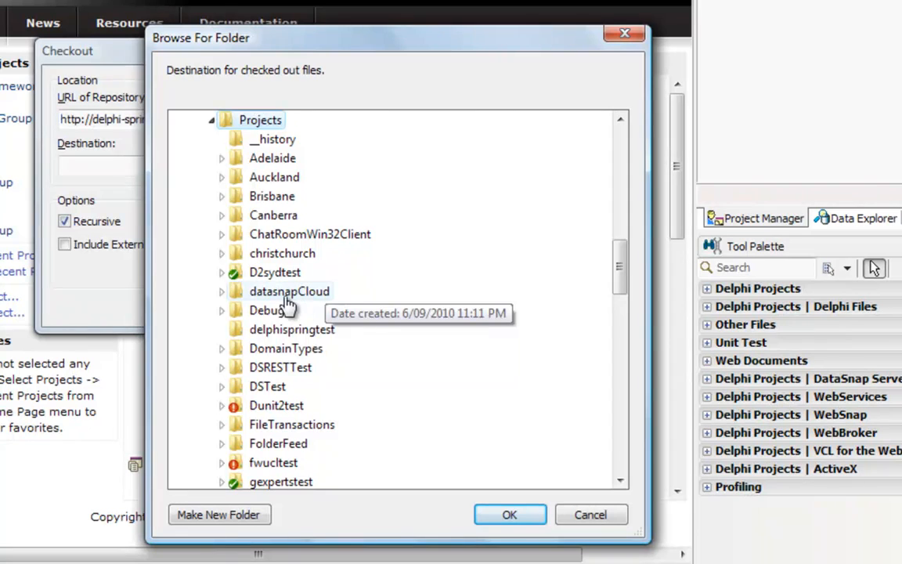
pyautogui.click(292, 329)
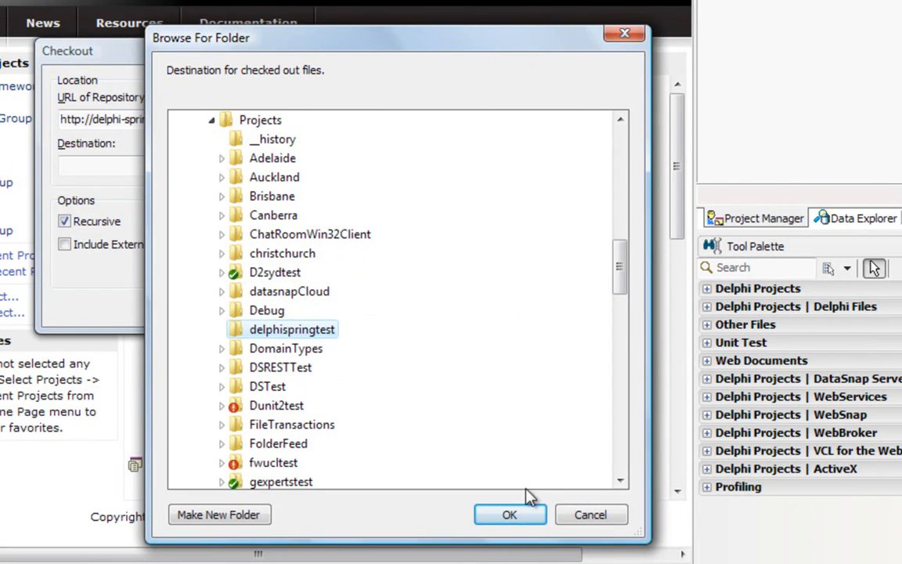
pyautogui.click(510, 515)
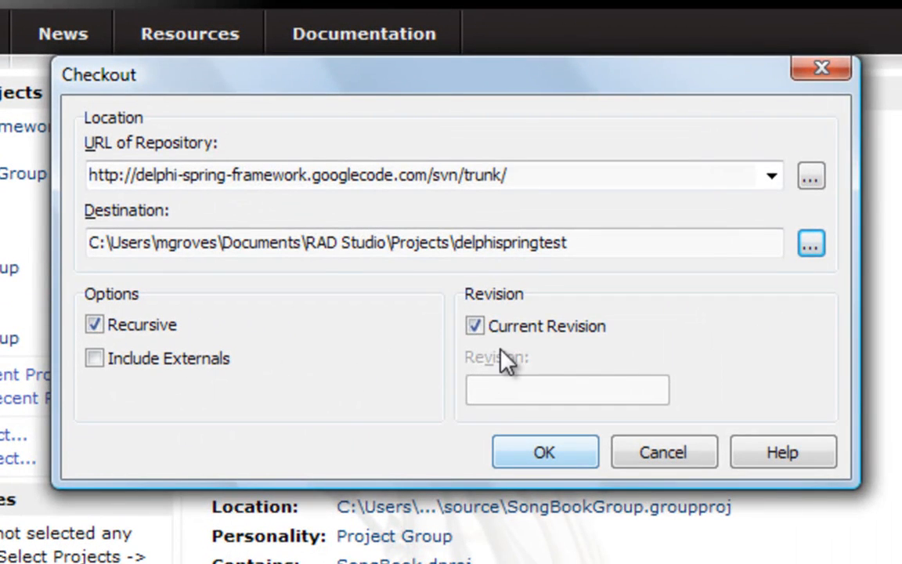
# Toggle the specific-revision option and leave it set to the latest revision.
pyautogui.click(475, 326)
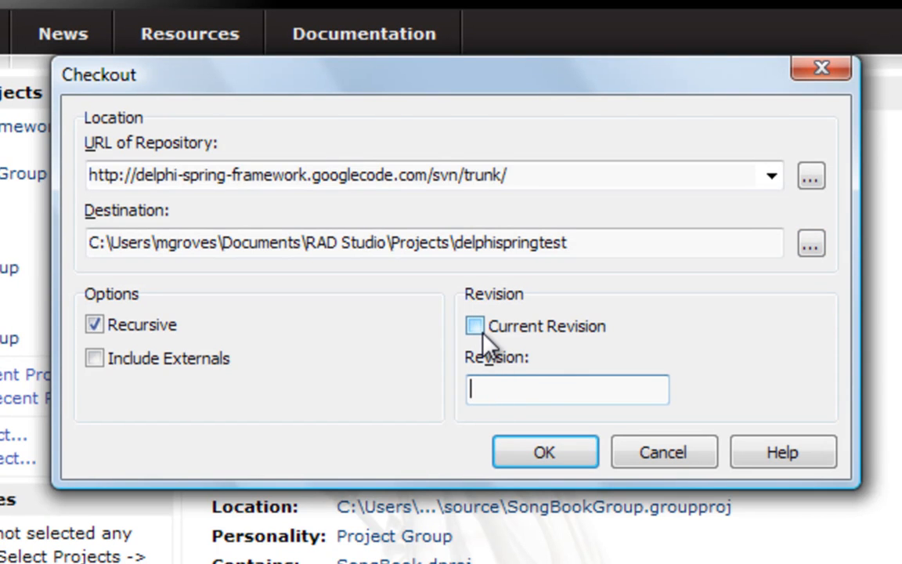
pyautogui.click(474, 326)
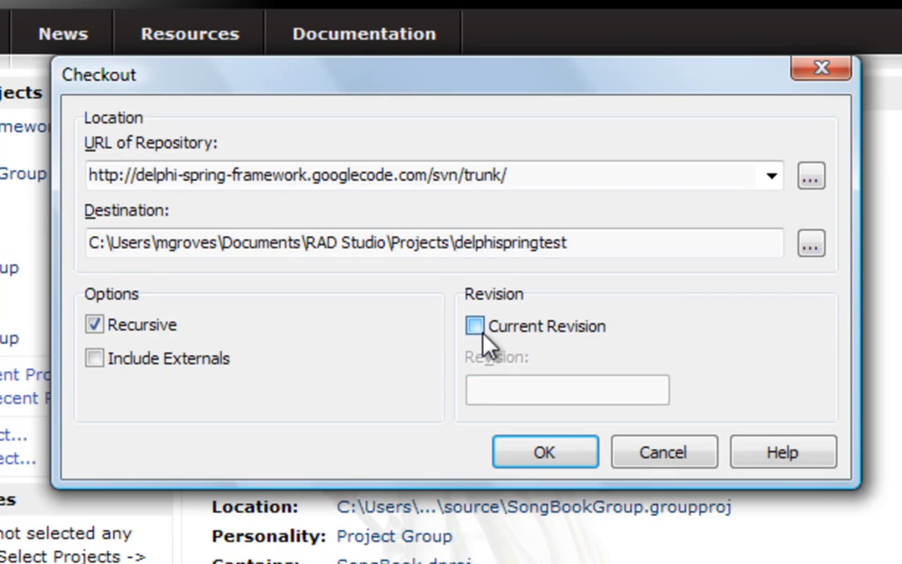
# Run the Subversion checkout and follow the added-files log until the project selection appears.
pyautogui.click(544, 451)
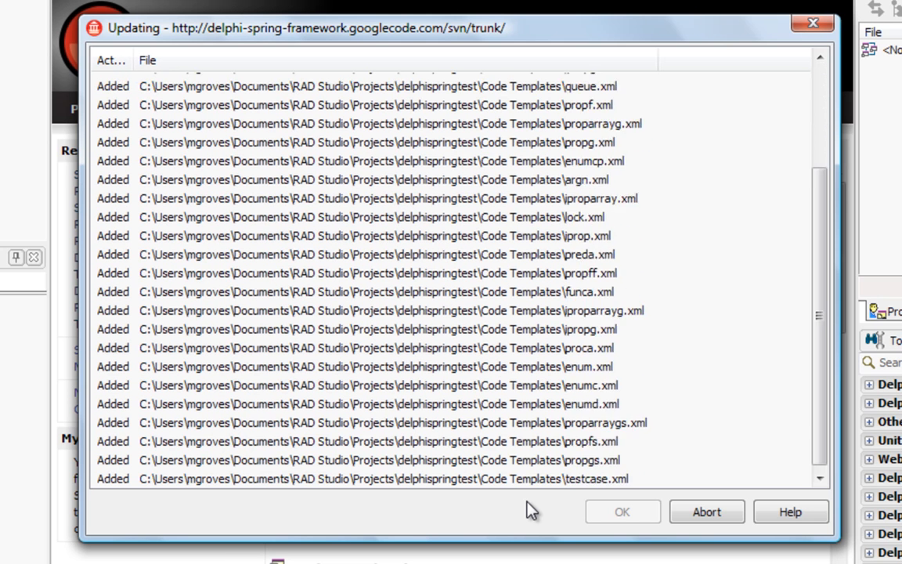
pyautogui.scroll(-3)
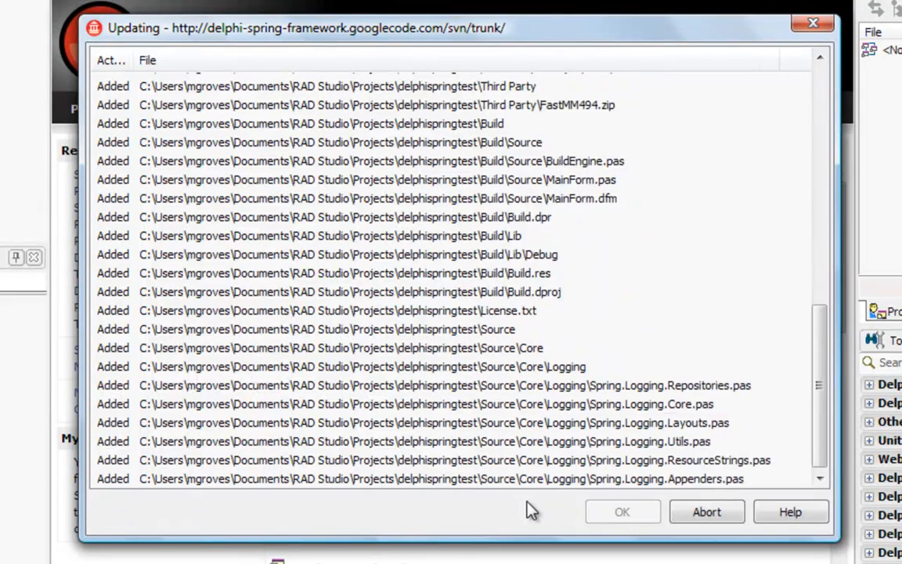
pyautogui.scroll(-3)
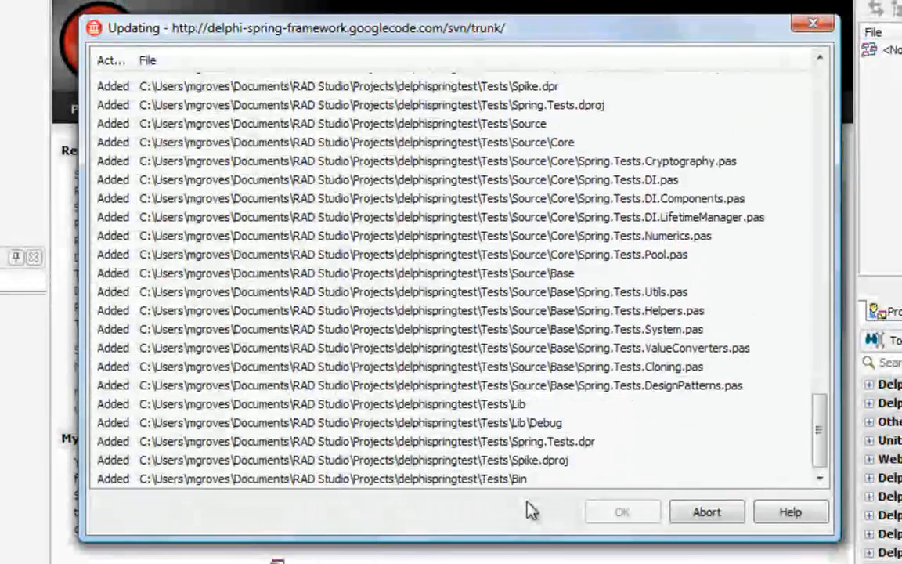
pyautogui.scroll(-3)
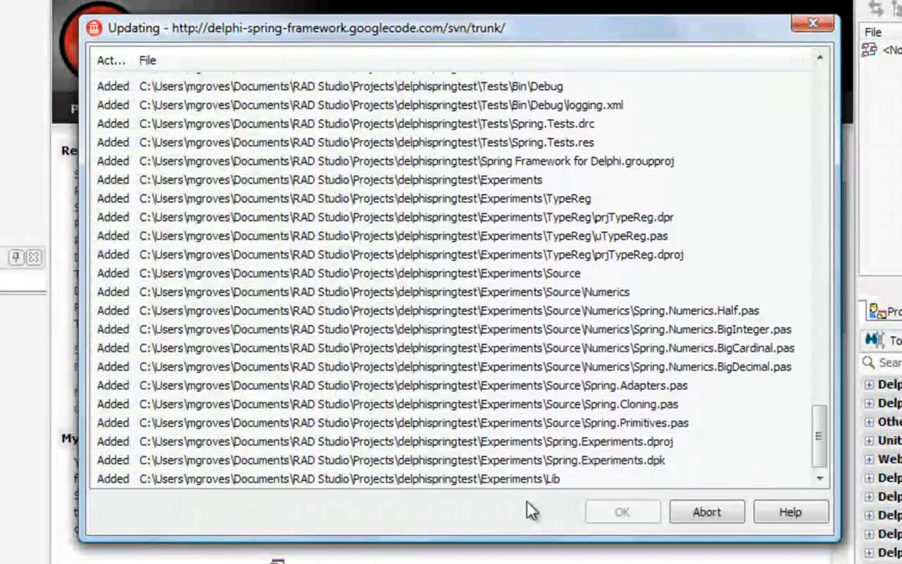
pyautogui.scroll(-3)
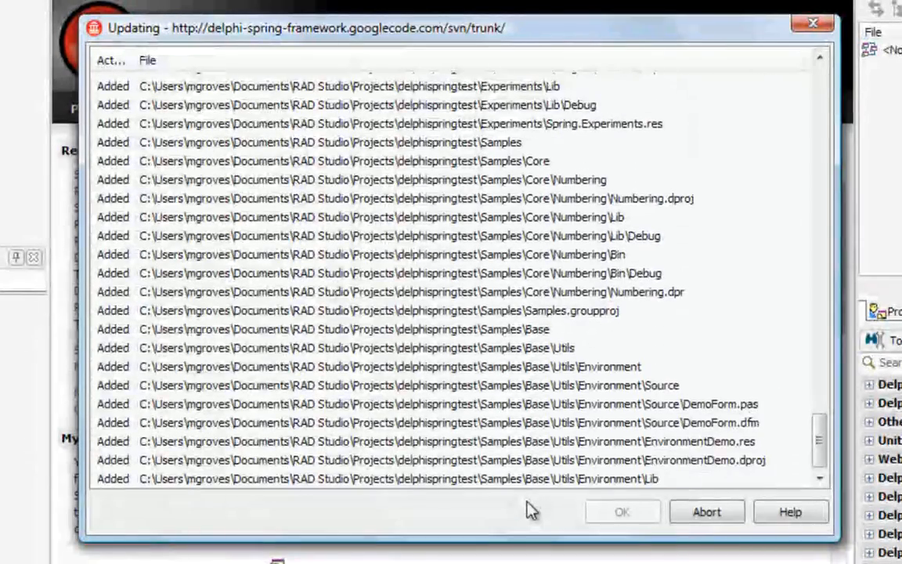
pyautogui.scroll(-3)
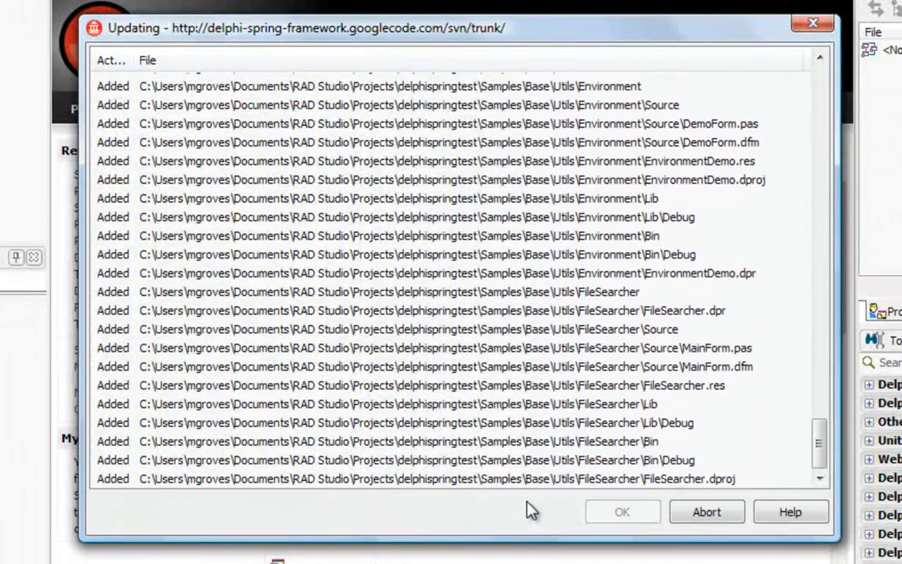
pyautogui.scroll(-3)
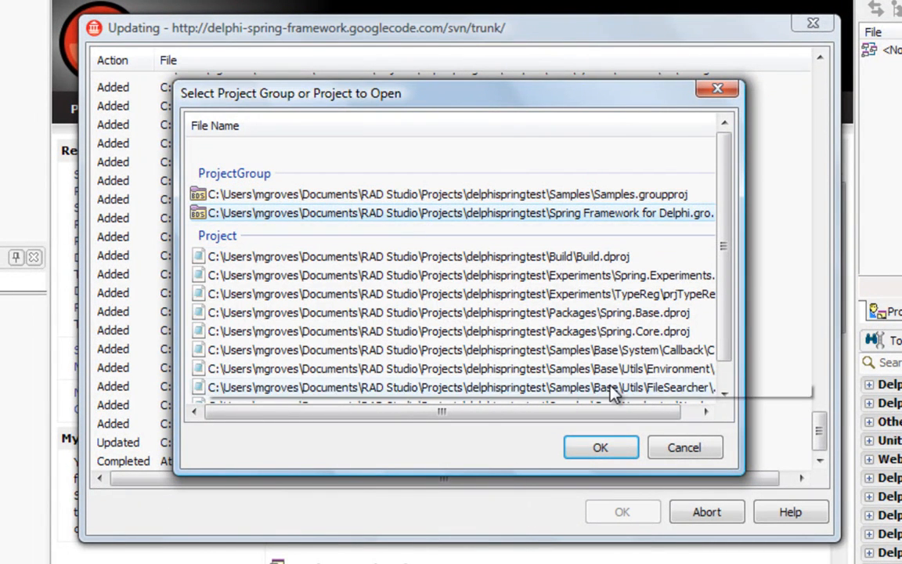
# Open Spring Framework for Delphi.groupproj and dismiss the finished Updating log.
pyautogui.click(601, 448)
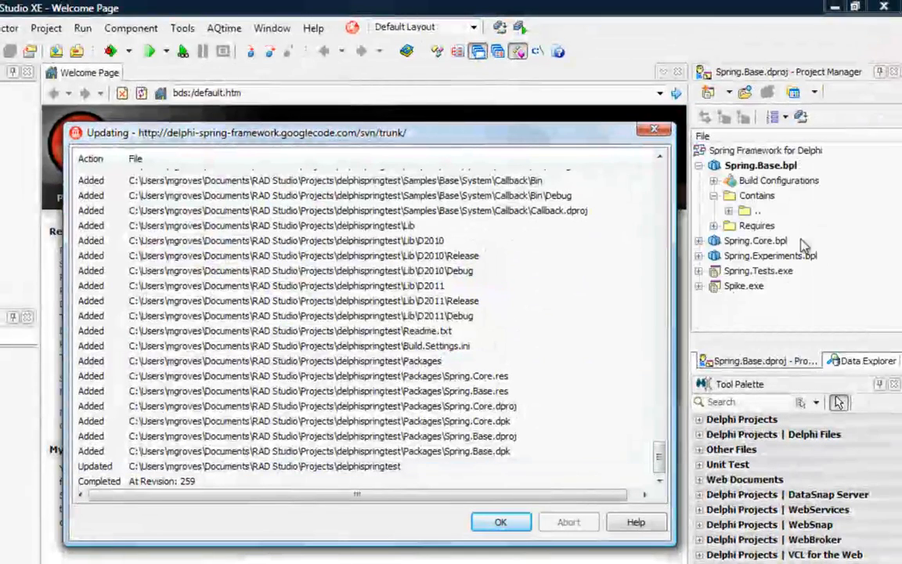
pyautogui.click(500, 522)
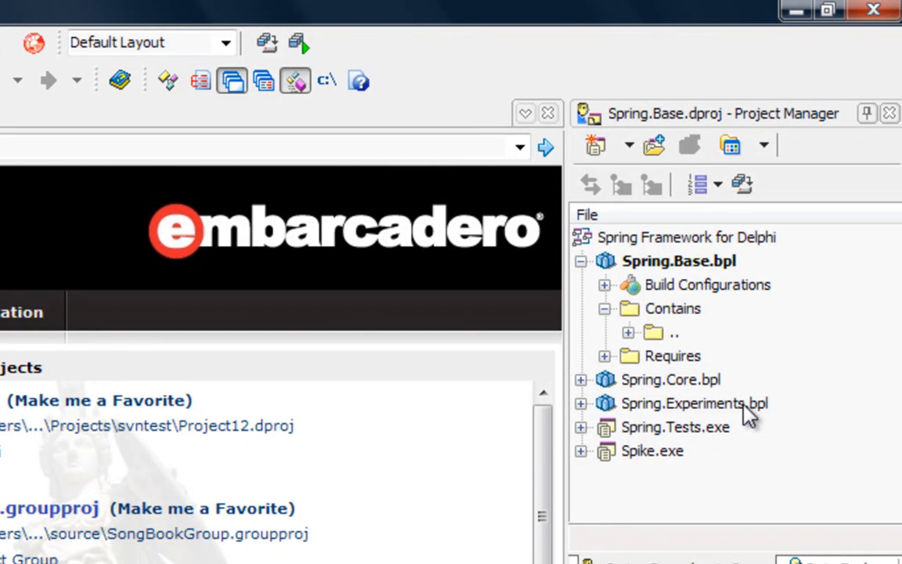
pyautogui.moveTo(642, 282)
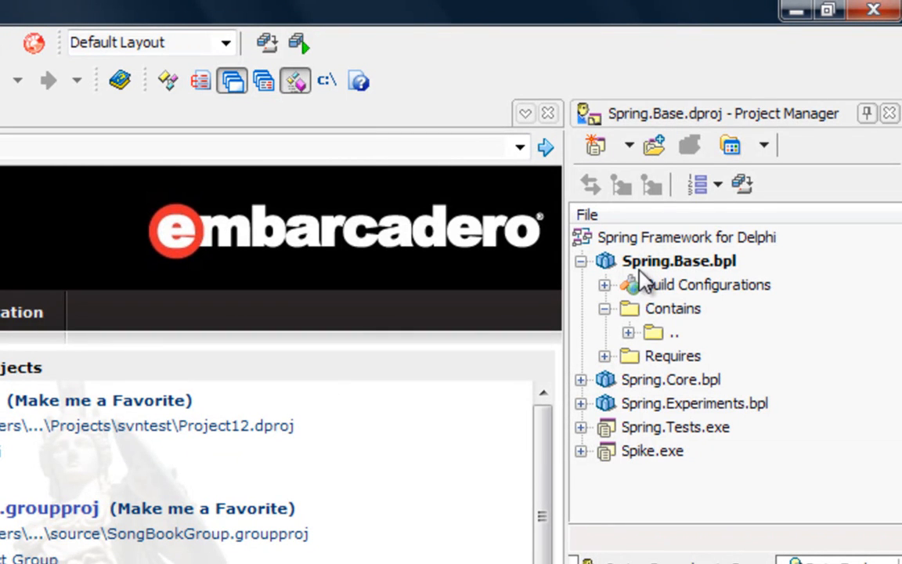
# Expand Spring.Base's Source > Base folder and open Spring.pas in the editor.
pyautogui.click(627, 332)
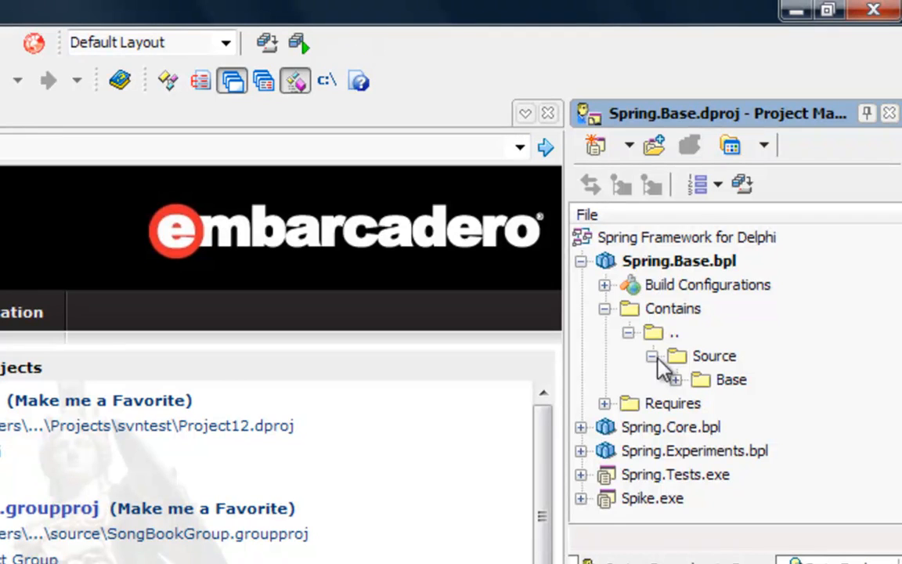
pyautogui.click(675, 379)
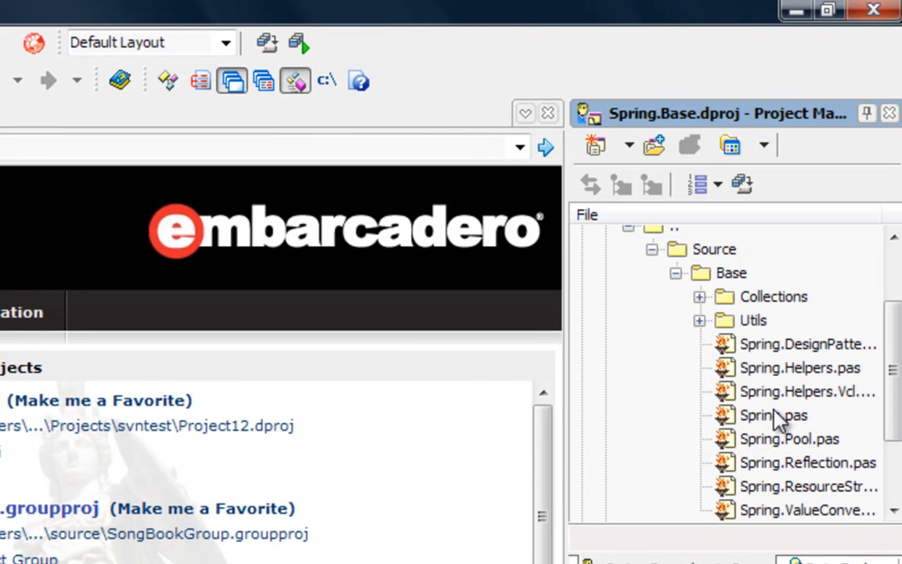
pyautogui.moveTo(774, 415)
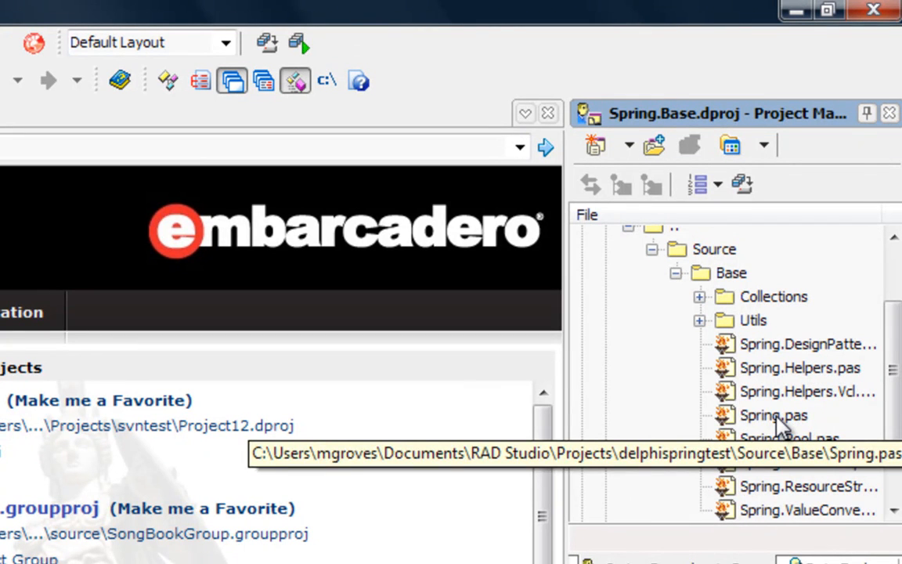
pyautogui.click(773, 415)
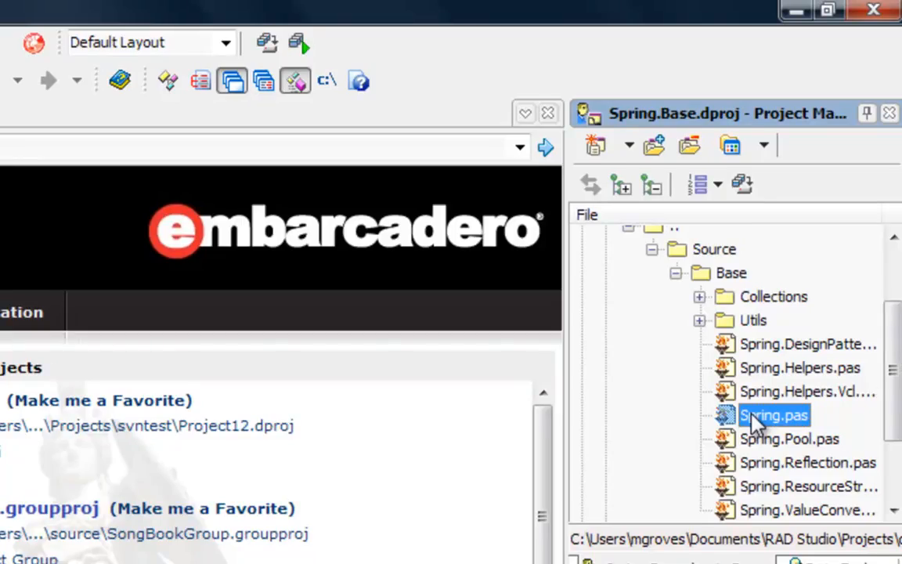
pyautogui.doubleClick(773, 415)
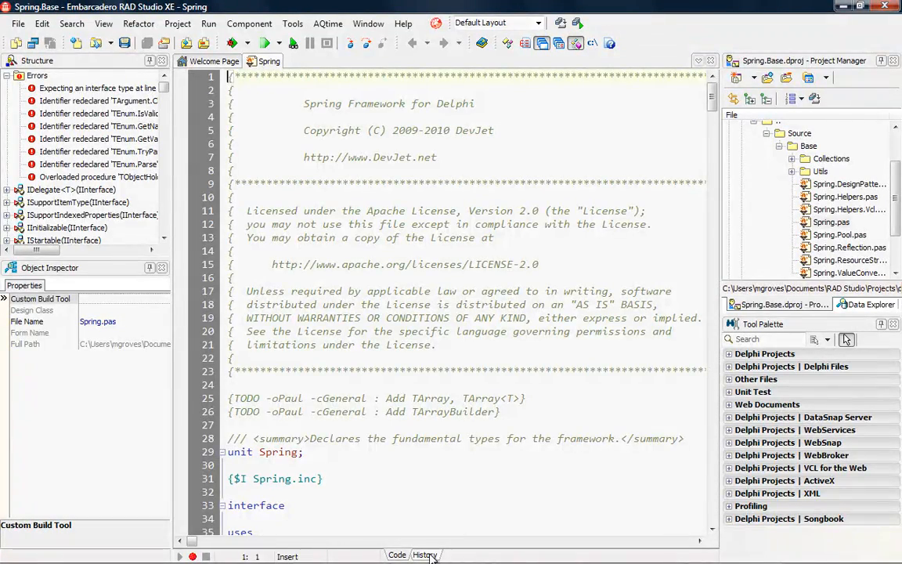
# Show Spring.pas history and diff revision 259 against revision 239.
pyautogui.click(425, 555)
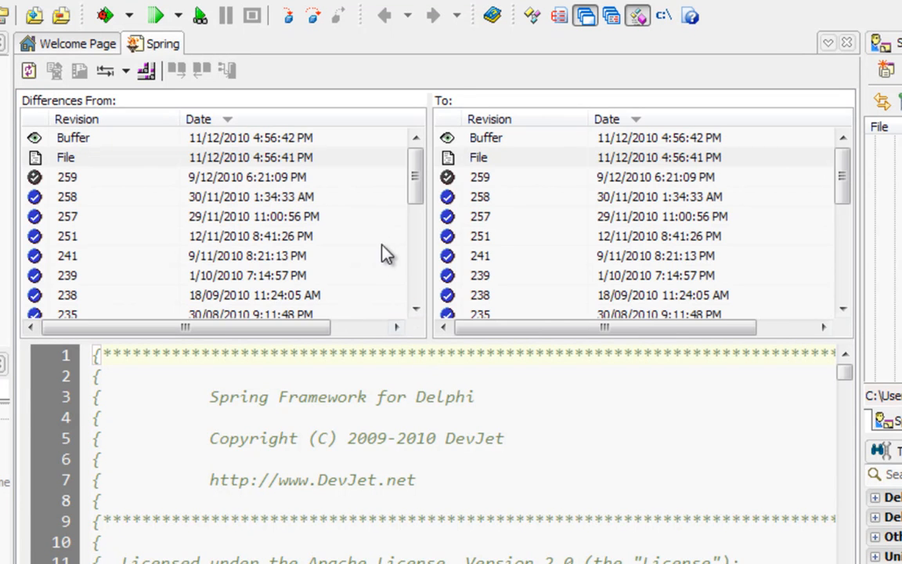
pyautogui.moveTo(352, 216)
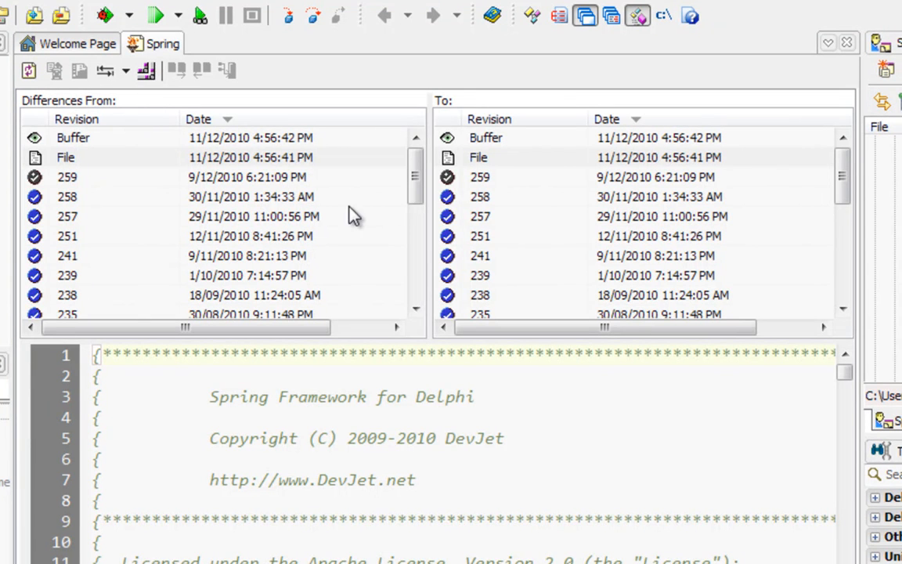
pyautogui.moveTo(415, 302)
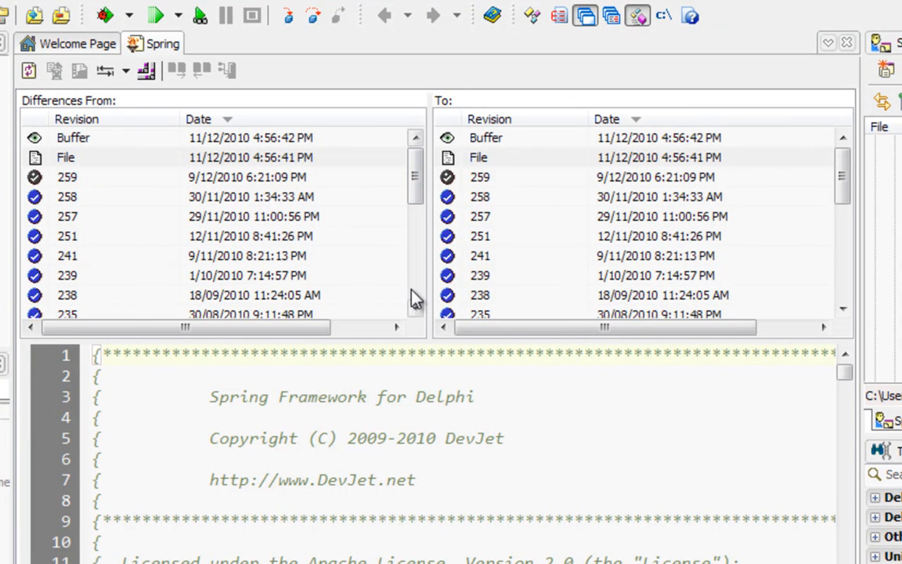
pyautogui.scroll(-3)
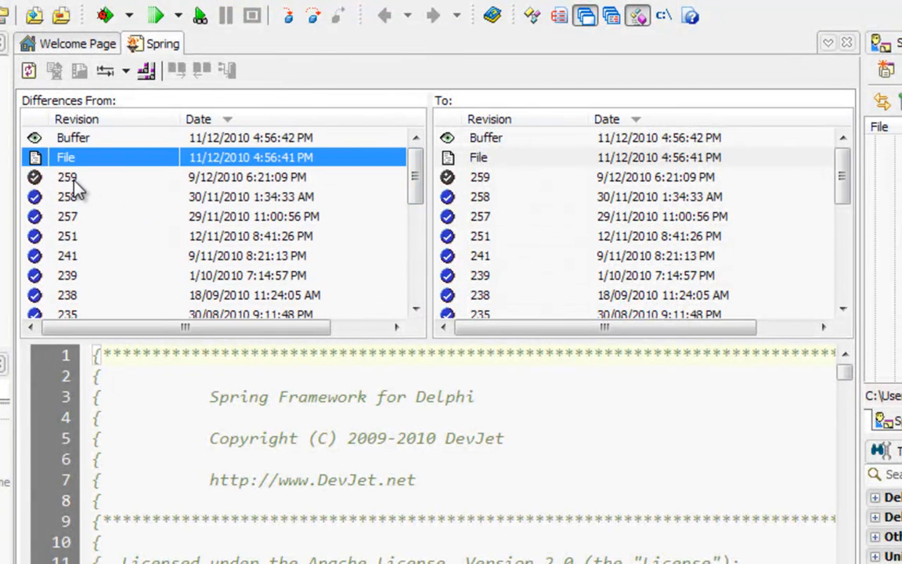
pyautogui.click(67, 177)
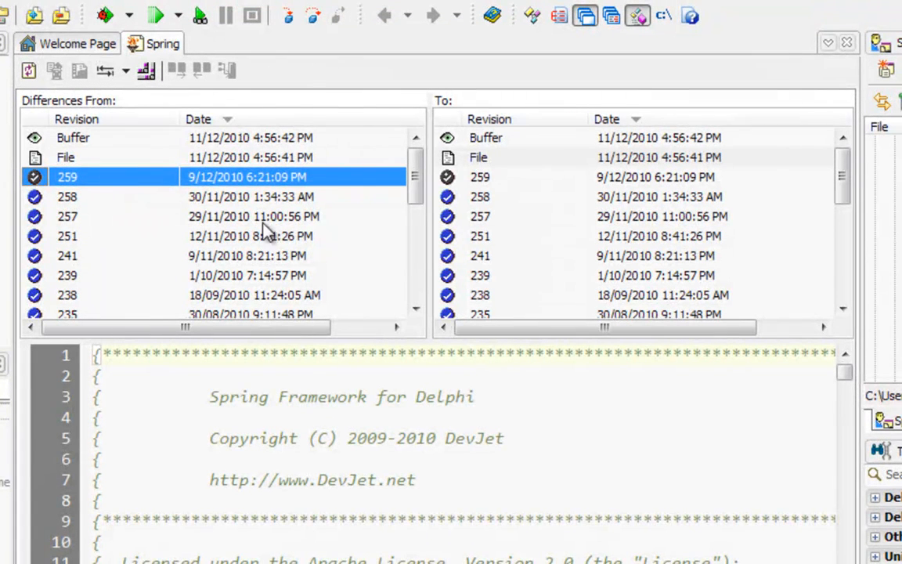
pyautogui.moveTo(503, 212)
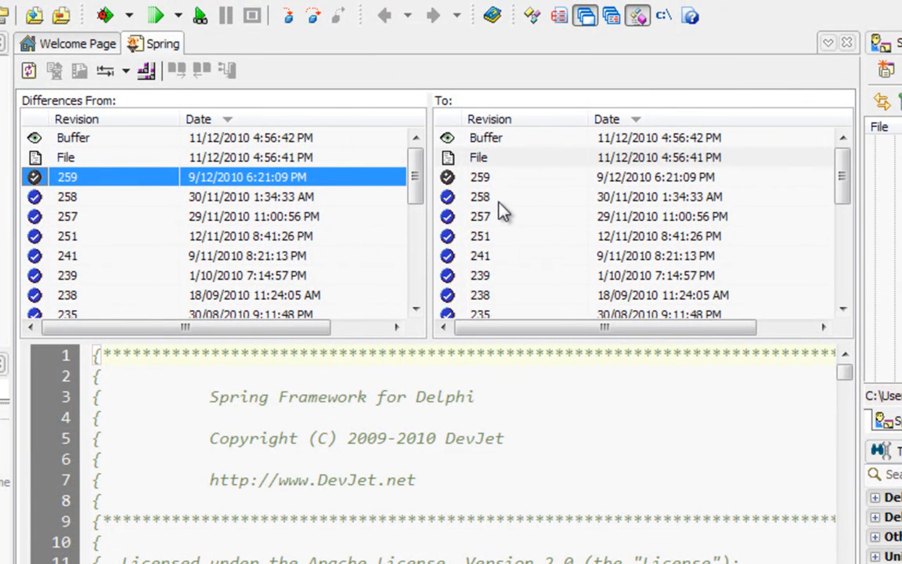
pyautogui.moveTo(505, 282)
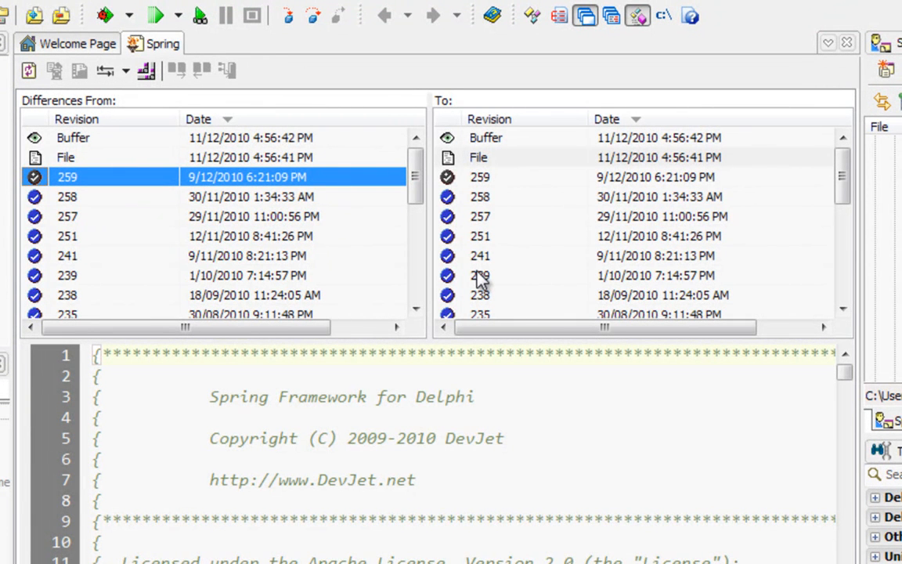
pyautogui.click(479, 275)
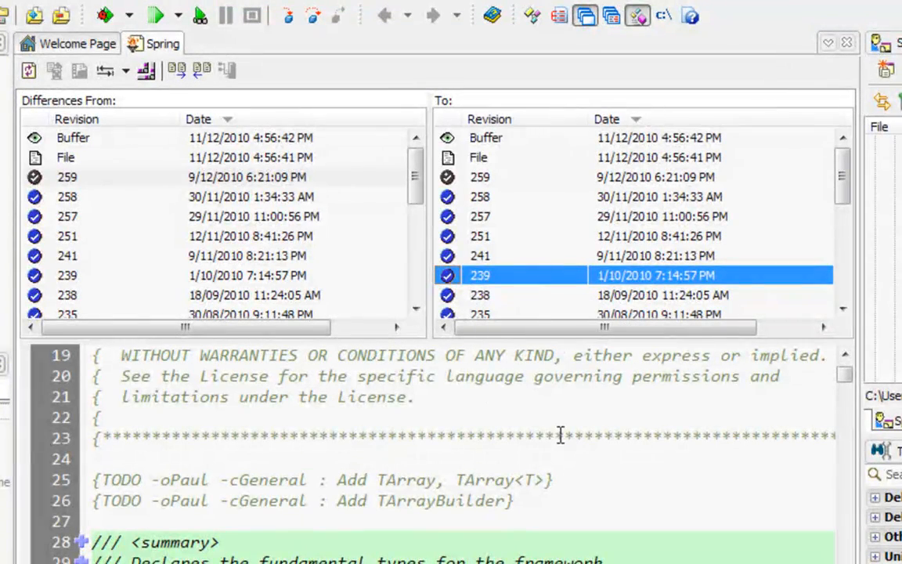